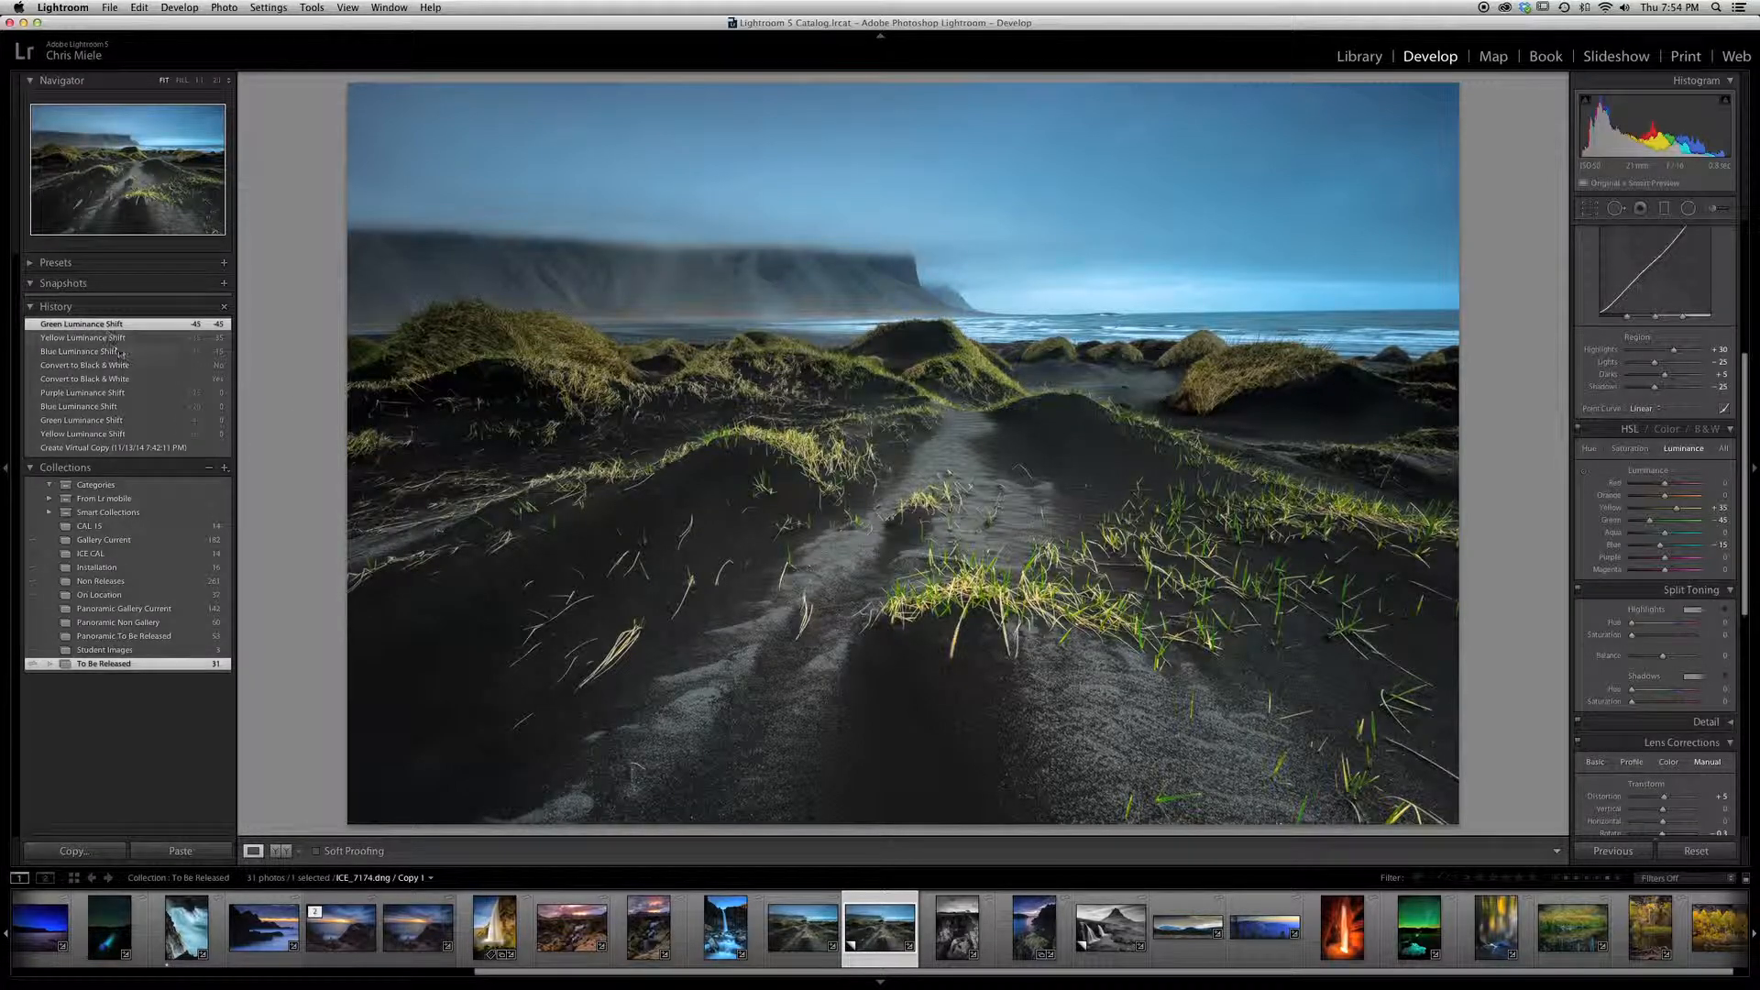
# Revert the dune photo to the Convert to Black & White history state, before the luminance shifts.
pyautogui.click(85, 365)
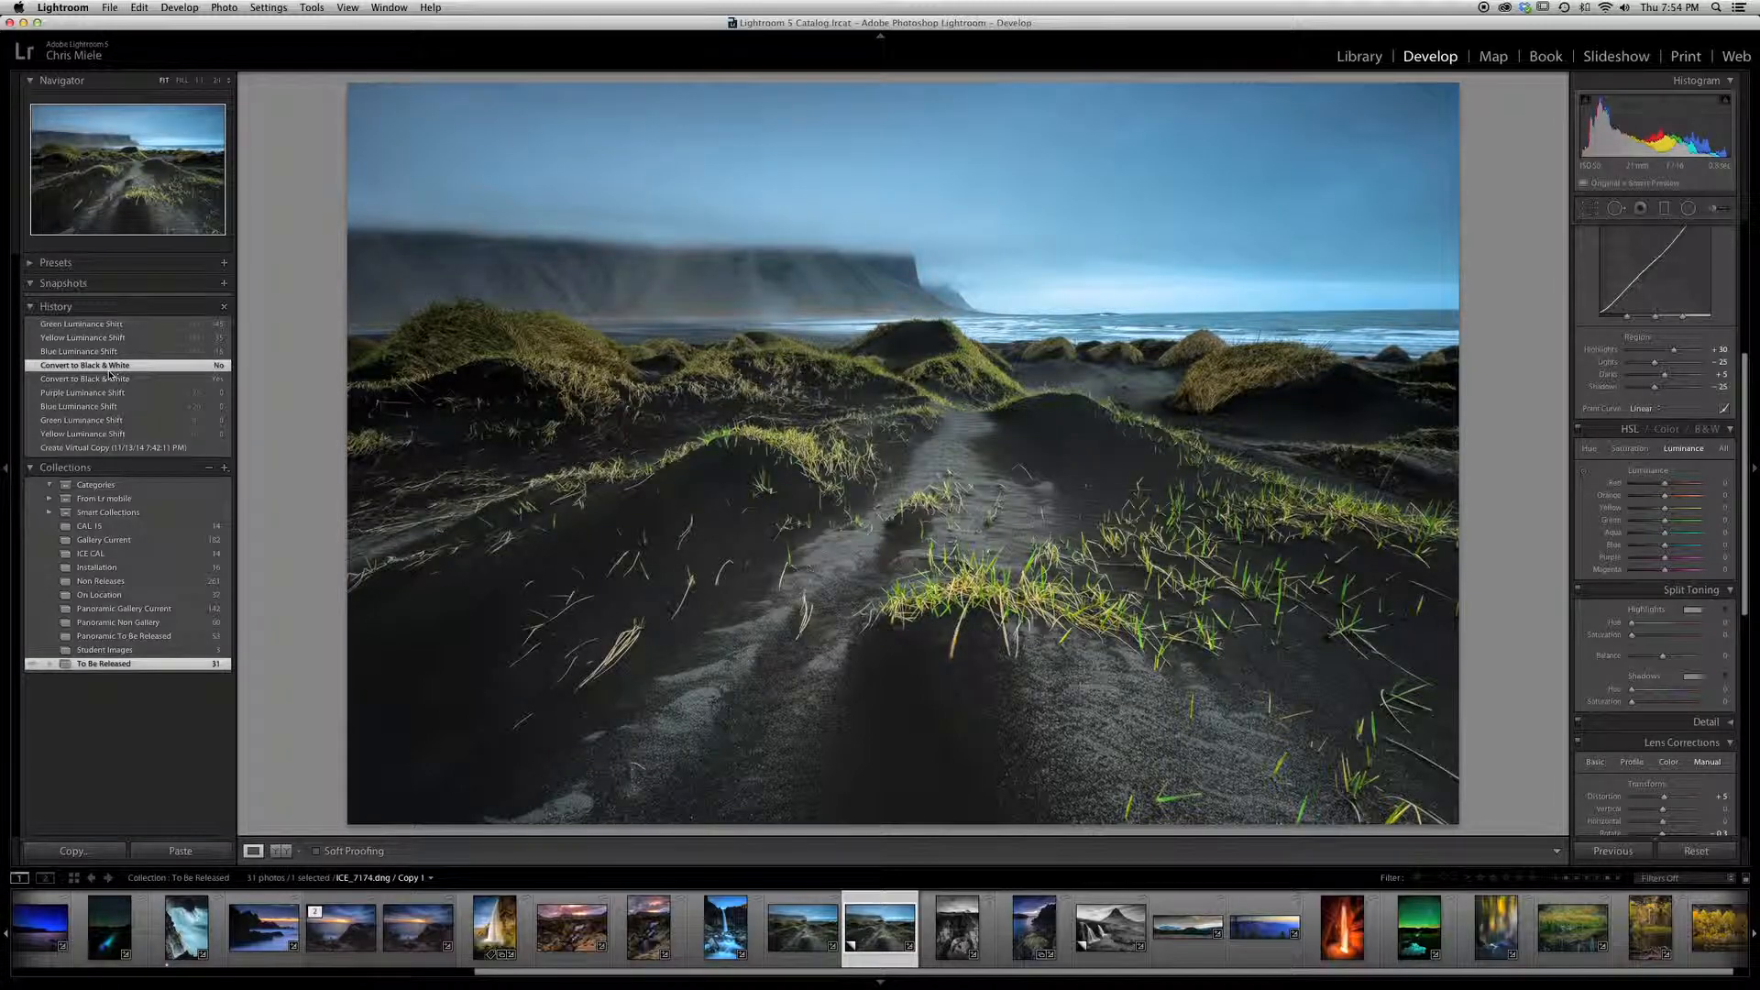